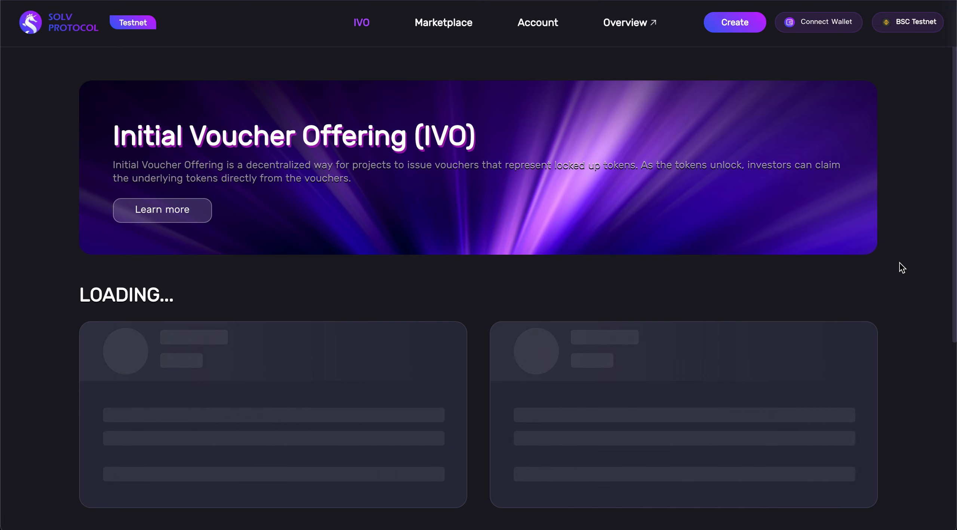
pyautogui.moveTo(944, 105)
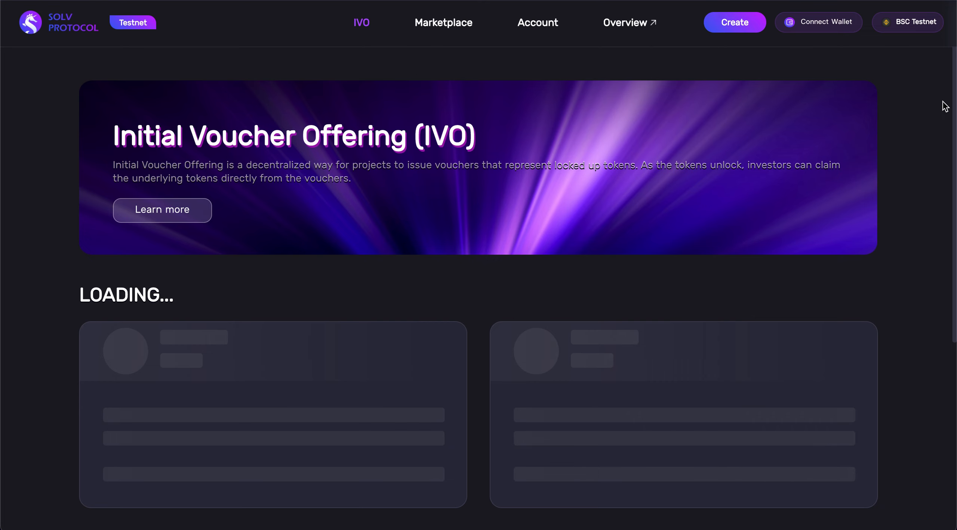
pyautogui.moveTo(835, 45)
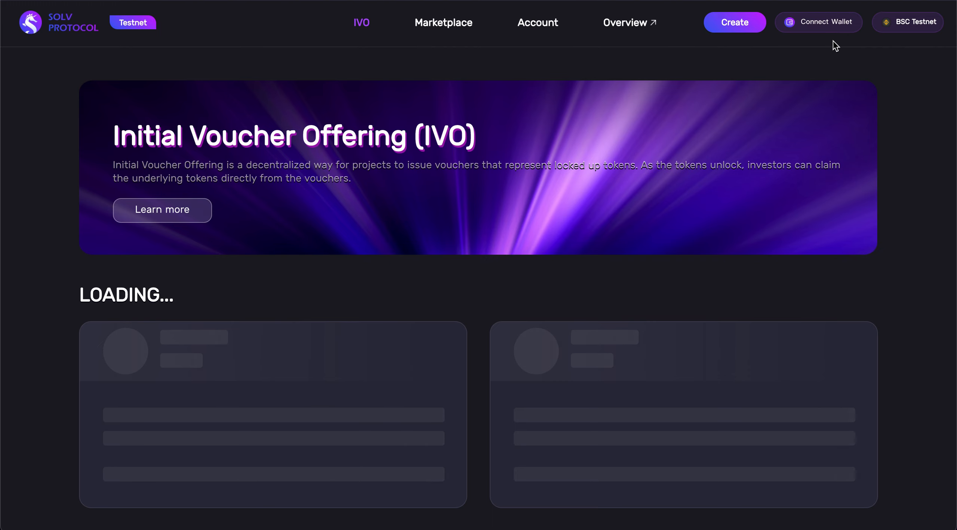
pyautogui.moveTo(832, 31)
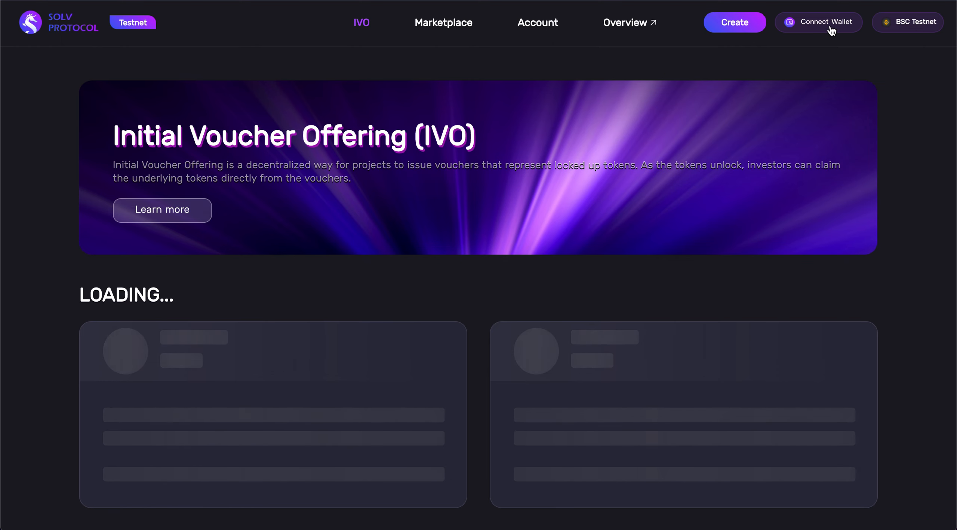
# Connect the wallet to Solv Protocol using MetaMask from the header's Connect Wallet option.
pyautogui.click(818, 22)
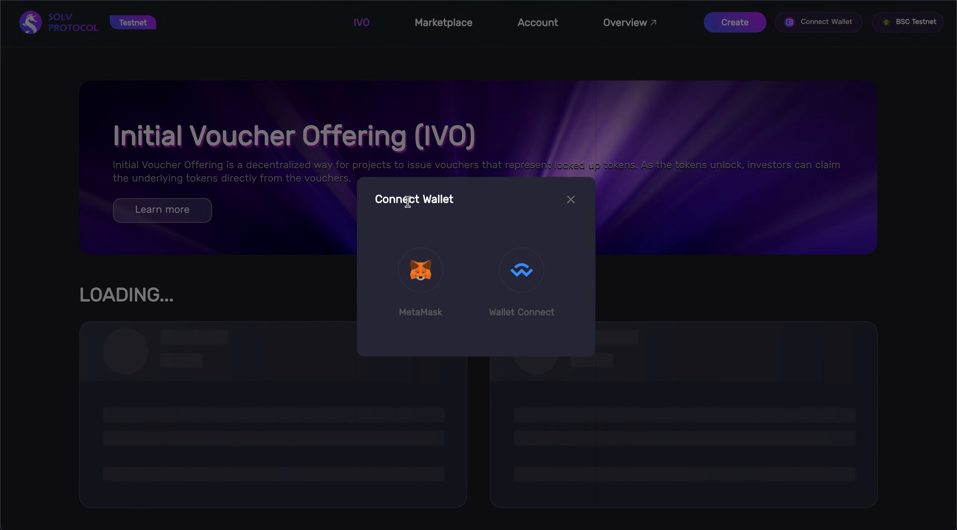
pyautogui.moveTo(394, 245)
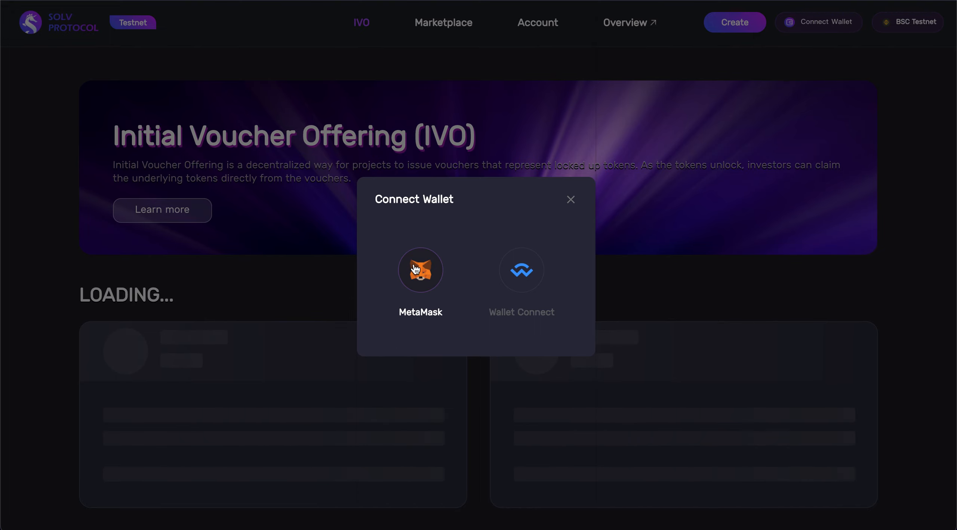
pyautogui.click(421, 270)
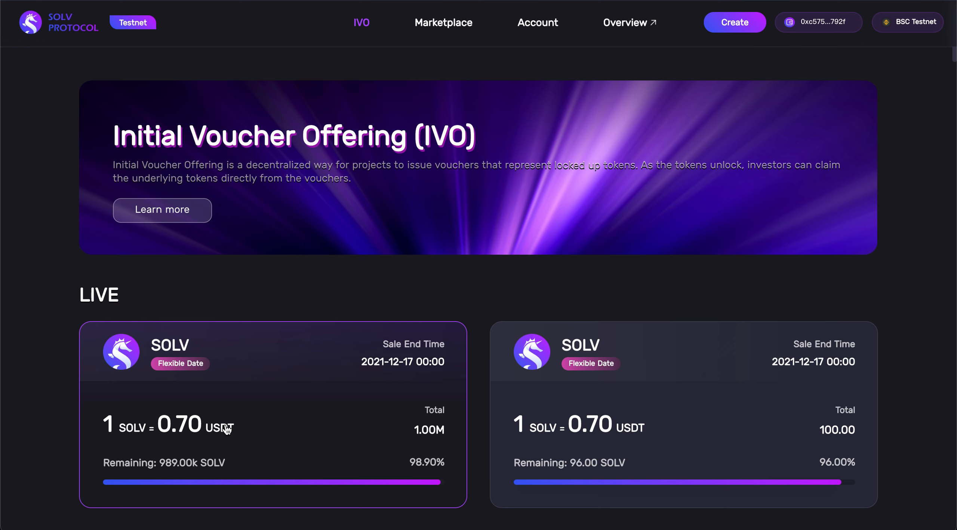
pyautogui.moveTo(402, 431)
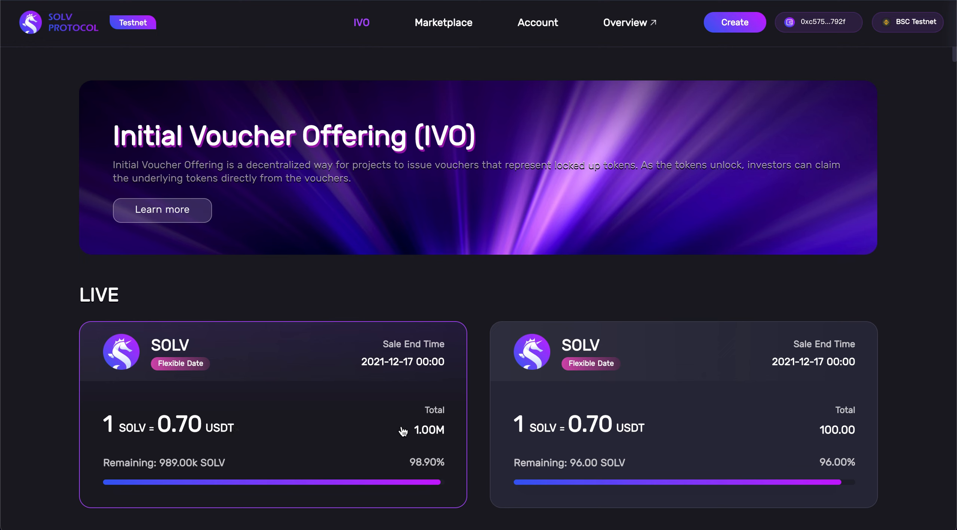
pyautogui.moveTo(352, 387)
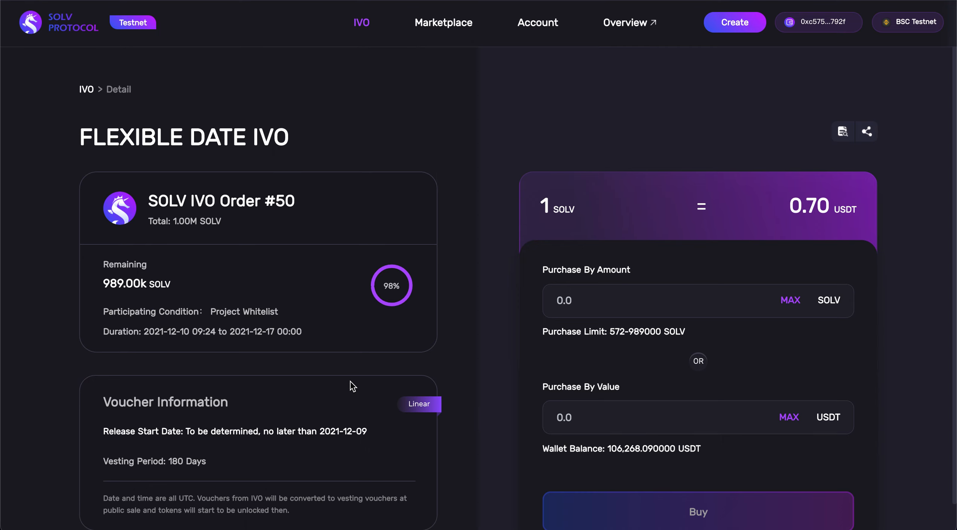
pyautogui.moveTo(262, 224)
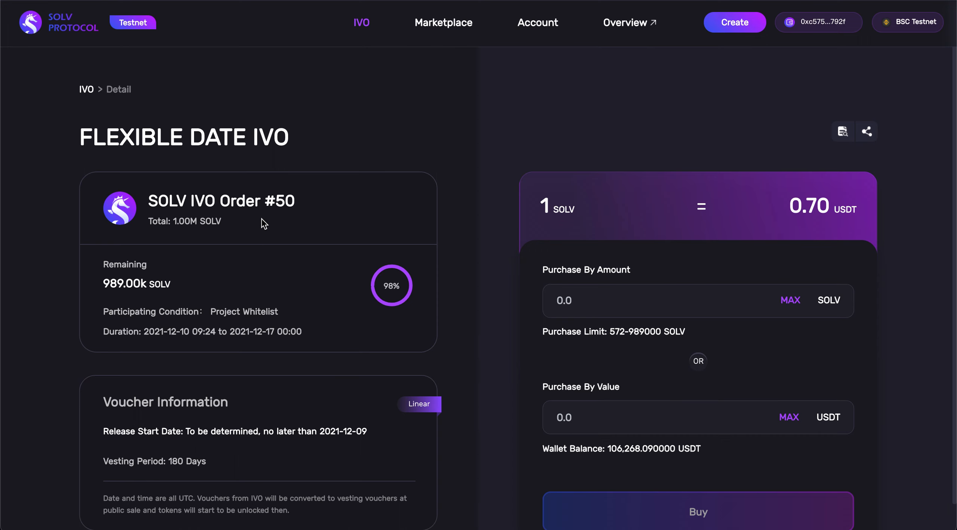
pyautogui.moveTo(294, 146)
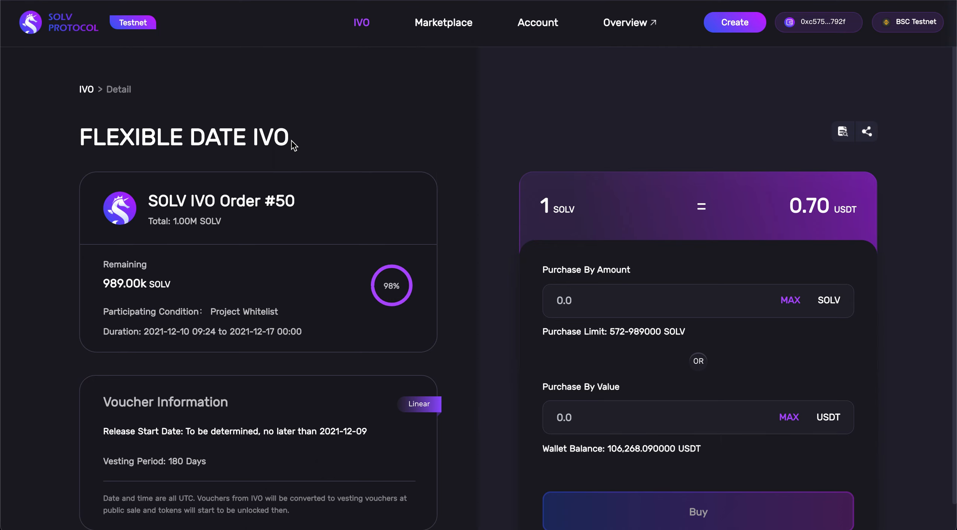
pyautogui.moveTo(214, 248)
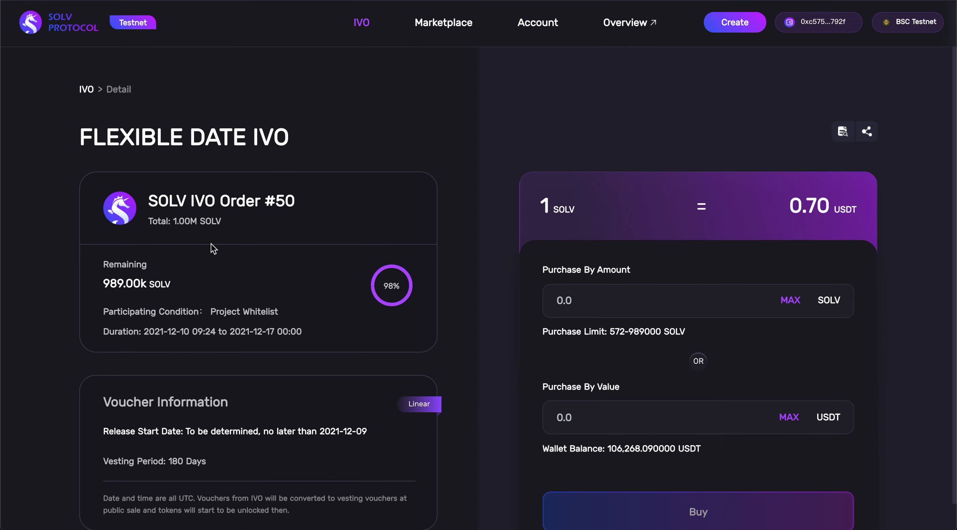
pyautogui.moveTo(215, 245)
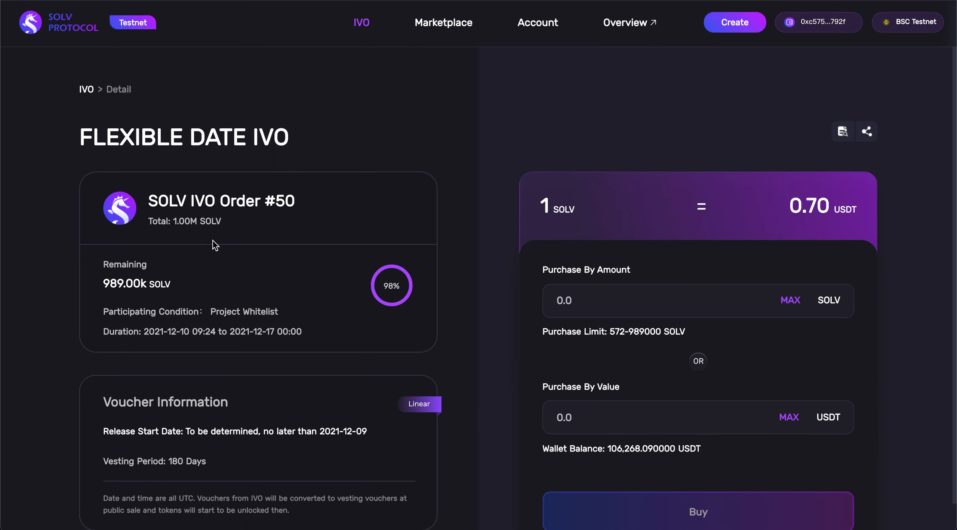
pyautogui.moveTo(178, 291)
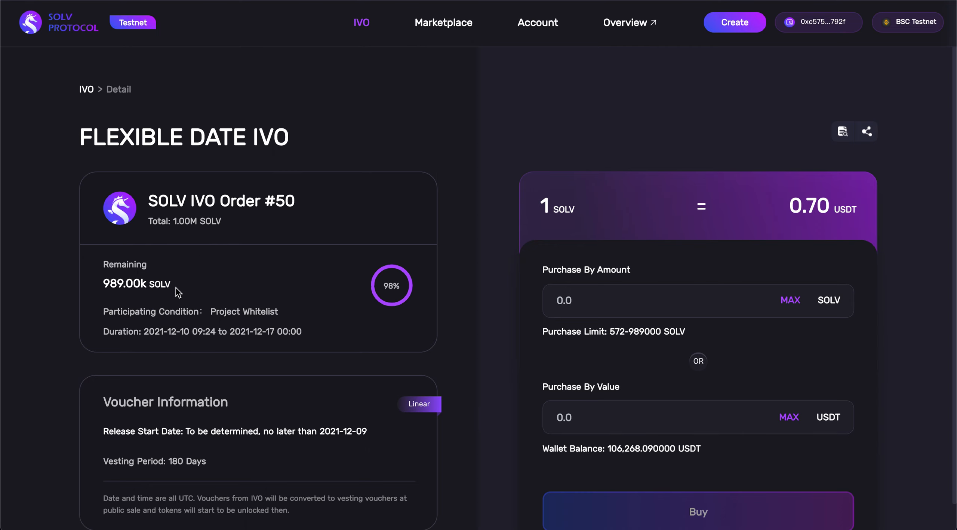
pyautogui.moveTo(179, 361)
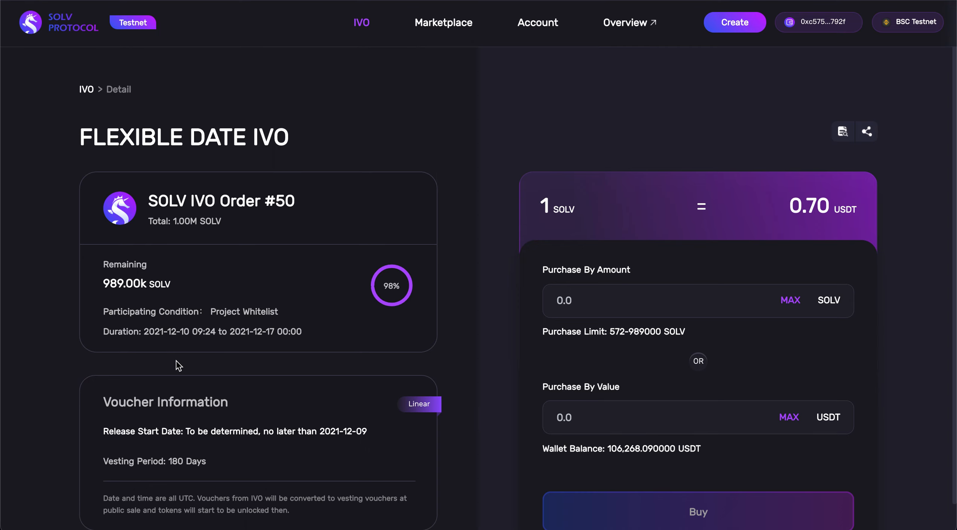
pyautogui.moveTo(419, 446)
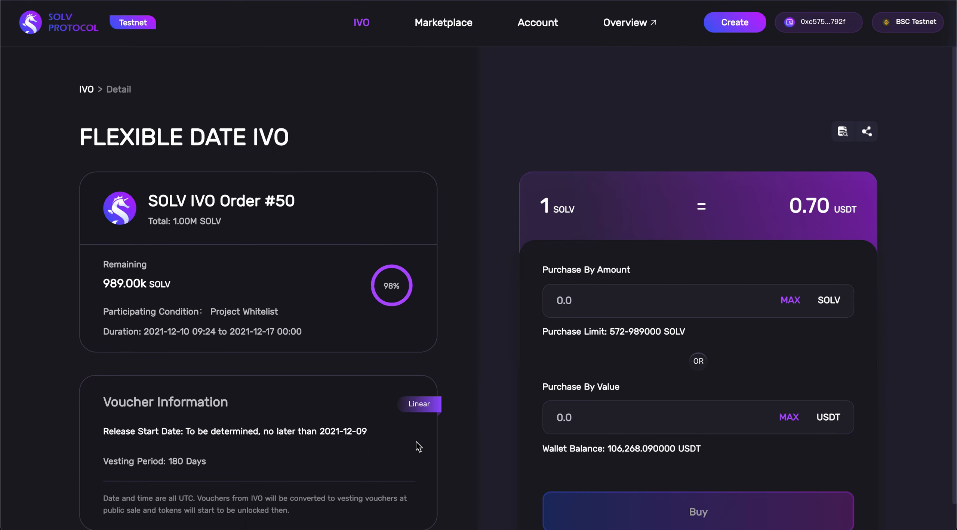
pyautogui.moveTo(445, 465)
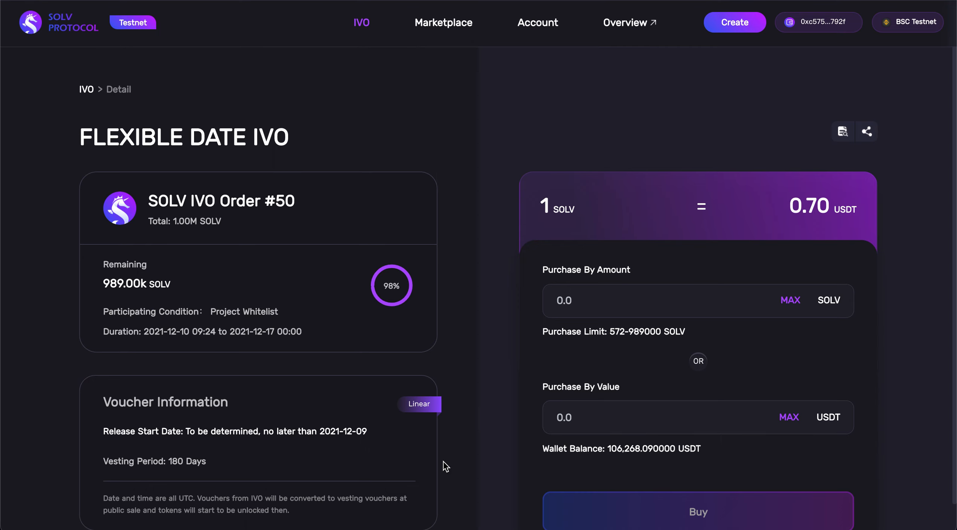
pyautogui.moveTo(267, 450)
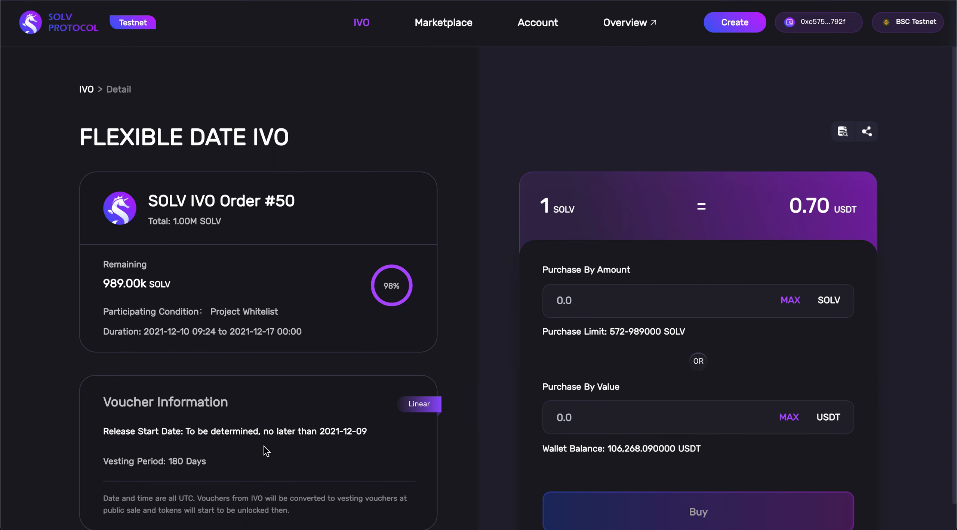
pyautogui.moveTo(322, 451)
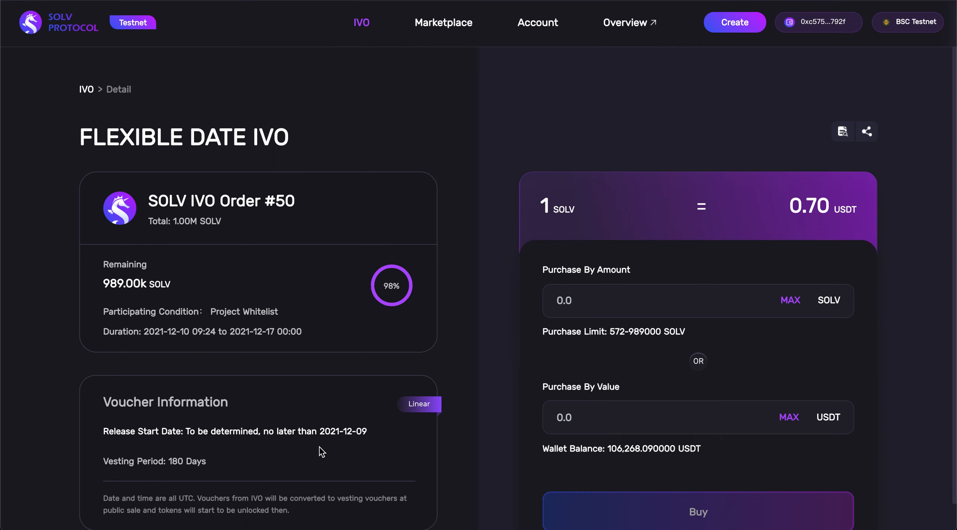
pyautogui.moveTo(318, 451)
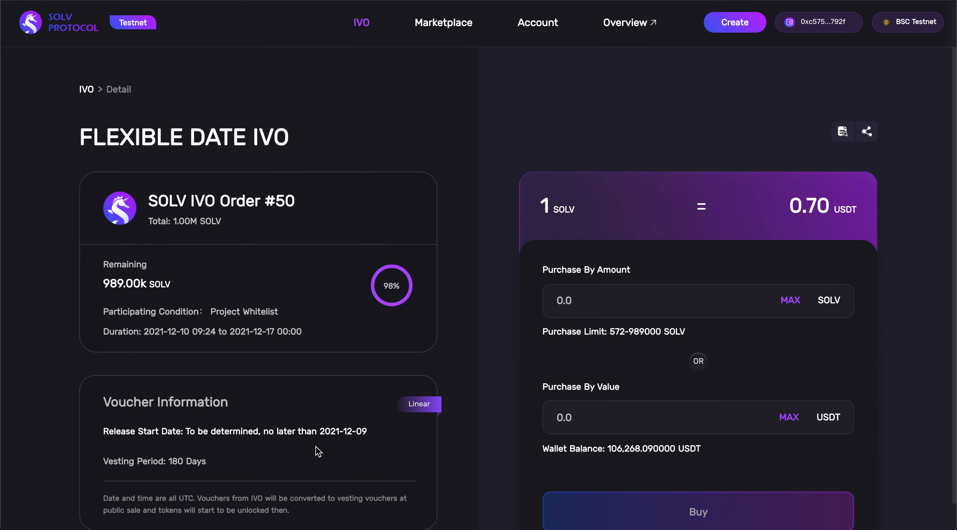
pyautogui.moveTo(210, 479)
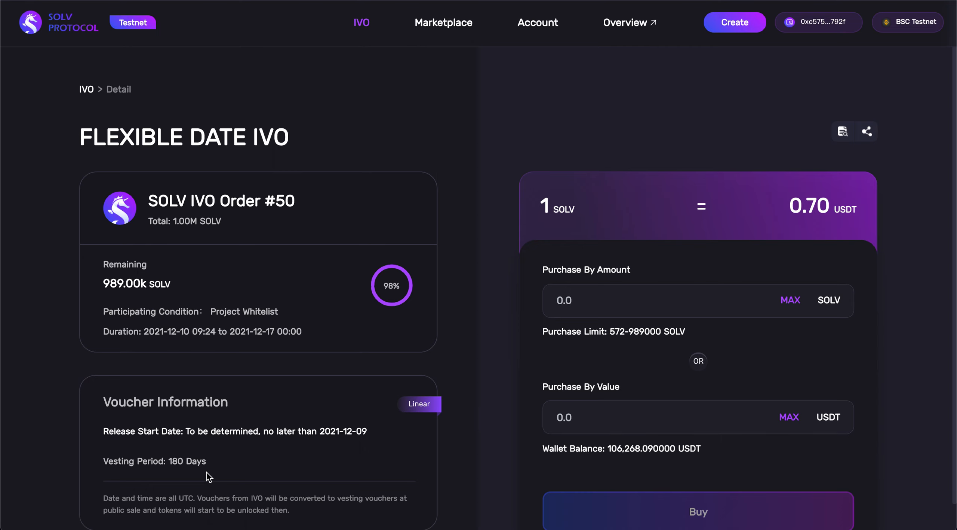
pyautogui.moveTo(910, 237)
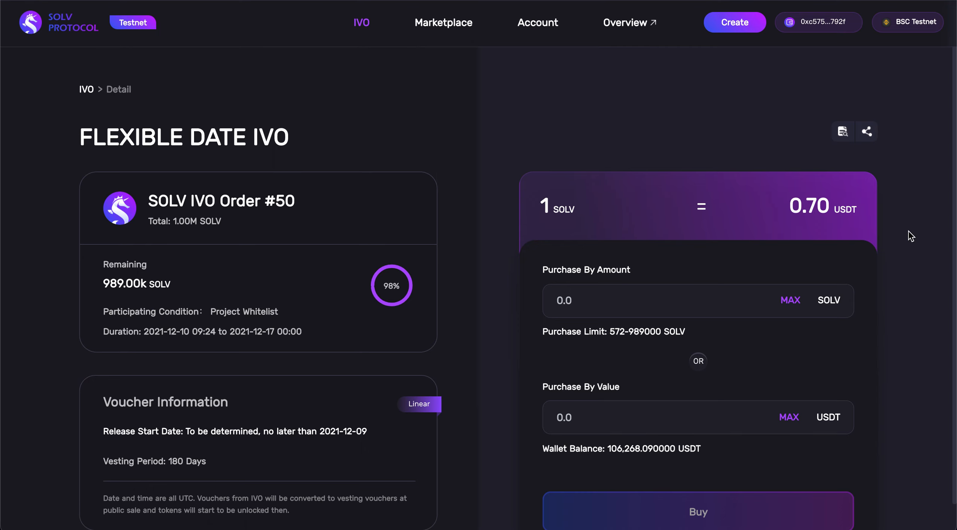
pyautogui.moveTo(472, 246)
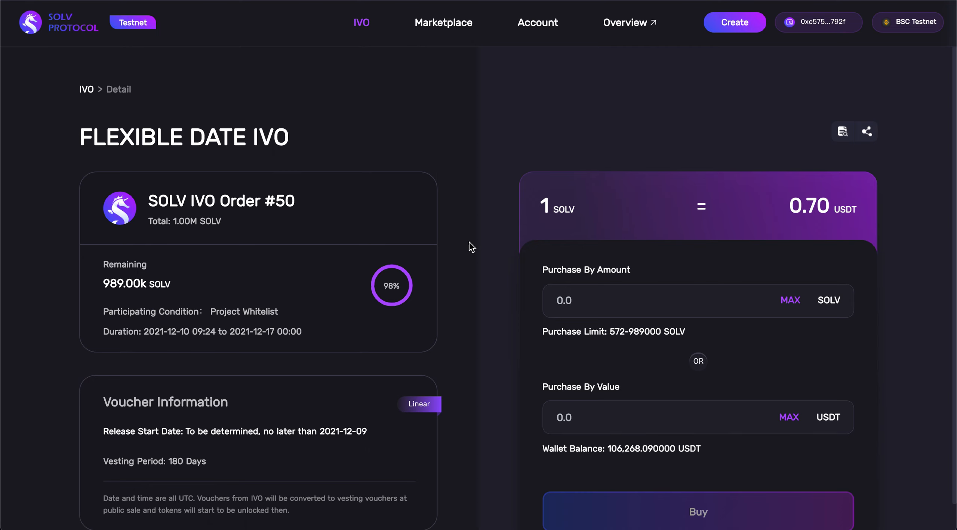
pyautogui.moveTo(550, 233)
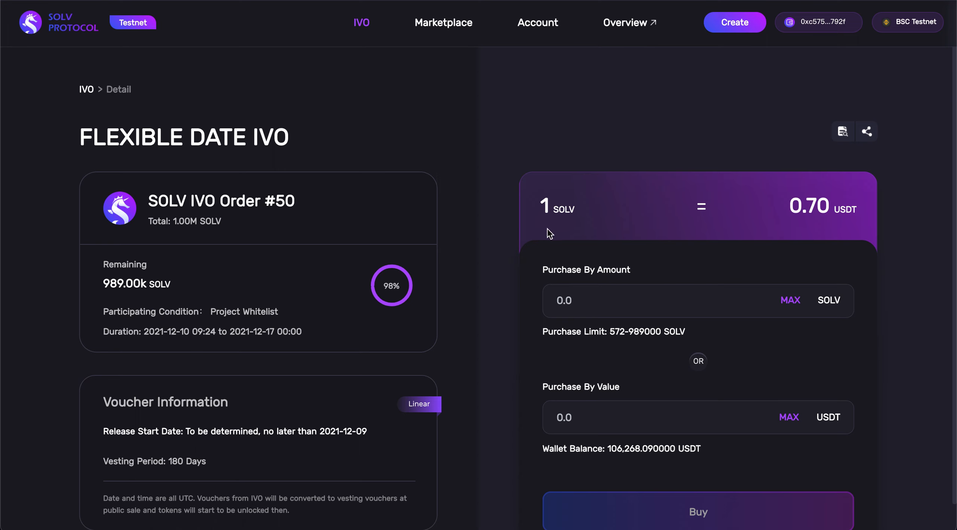
pyautogui.moveTo(831, 240)
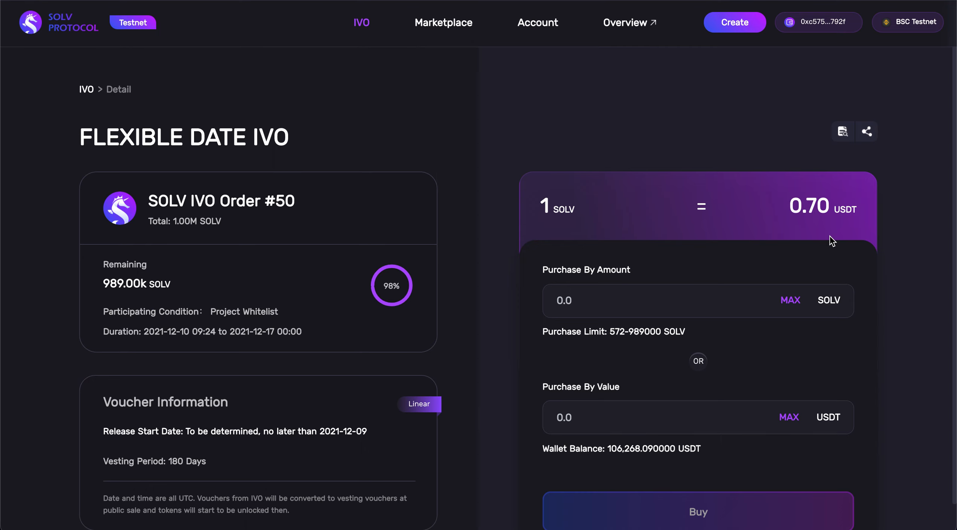
pyautogui.moveTo(740, 251)
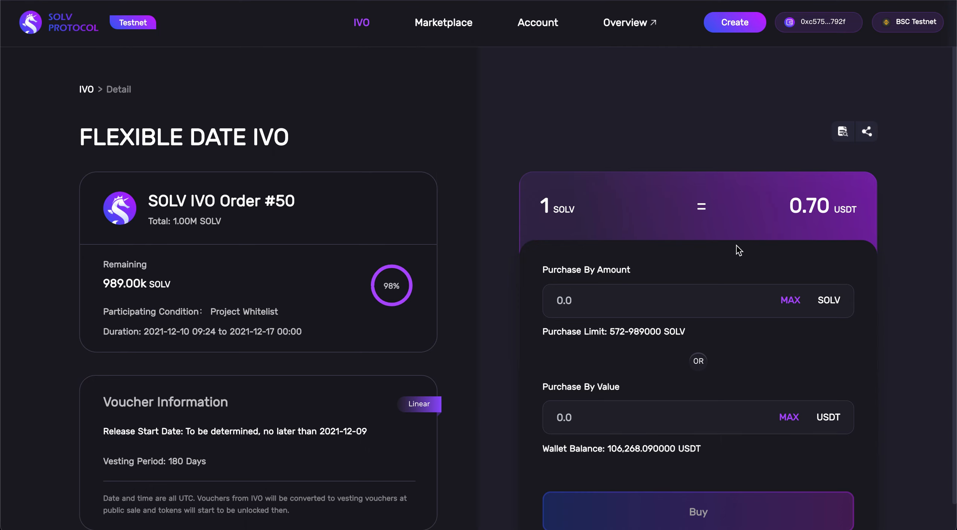
pyautogui.moveTo(527, 421)
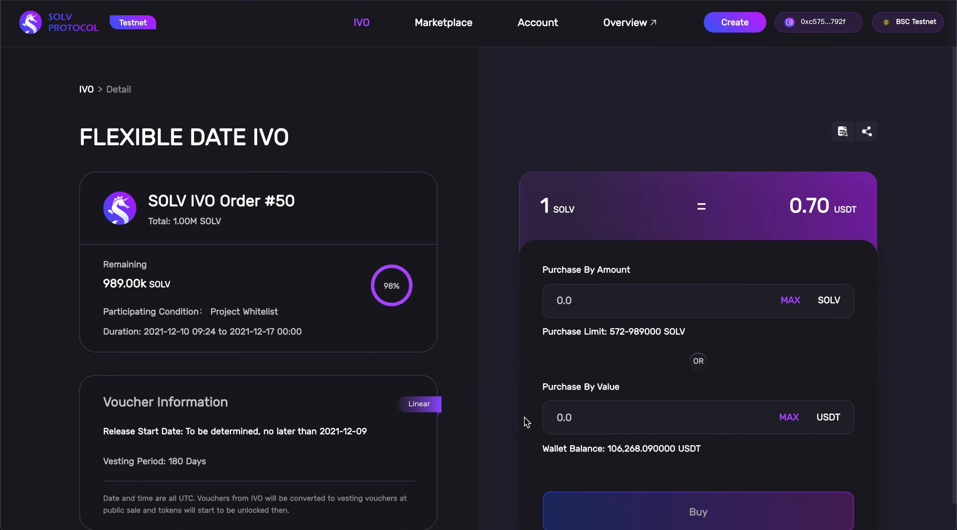
# Enter a purchase amount of 1000 SOLV, auto-valued at 700.000000 USDT.
pyautogui.click(672, 300)
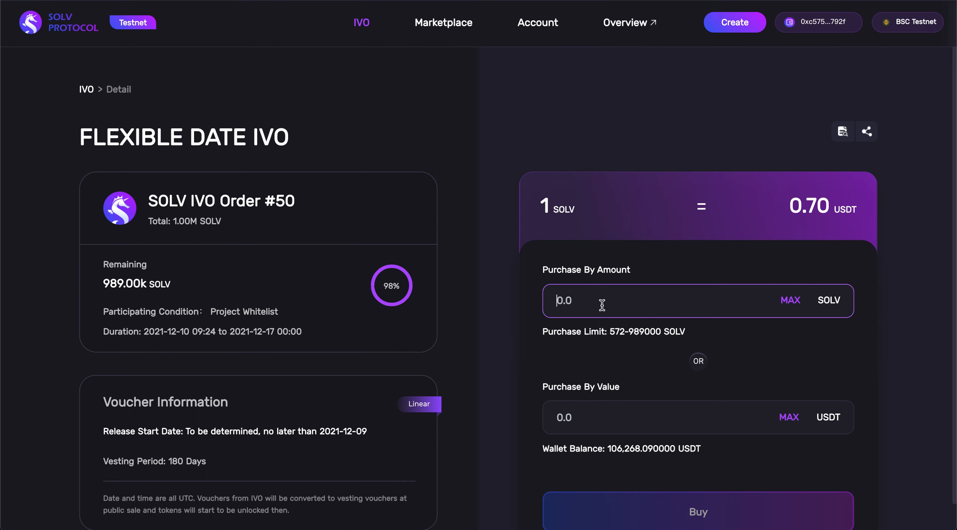
pyautogui.write('1000')
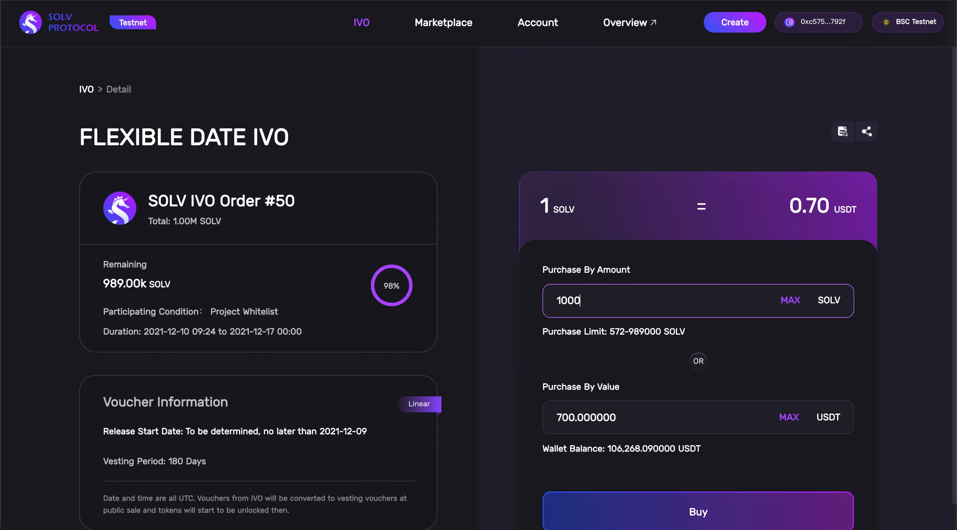
pyautogui.scroll(-3)
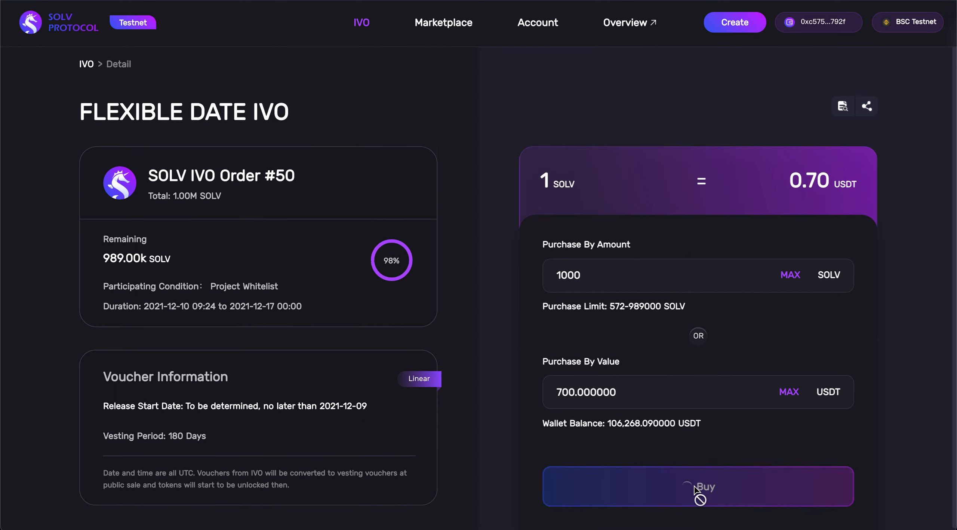
# Submit the 1000 SOLV buy, confirm it in MetaMask, then check the completed purchase in My Assets.
pyautogui.click(698, 486)
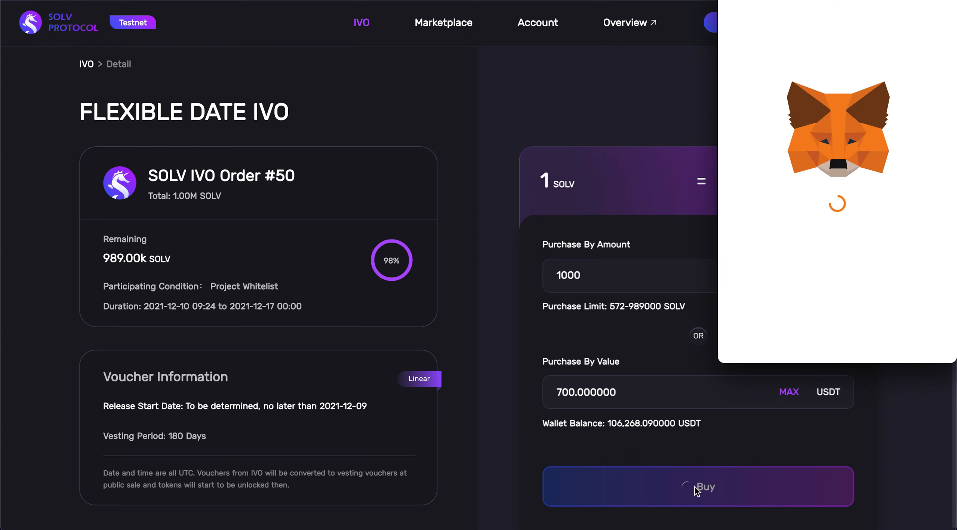
pyautogui.click(698, 485)
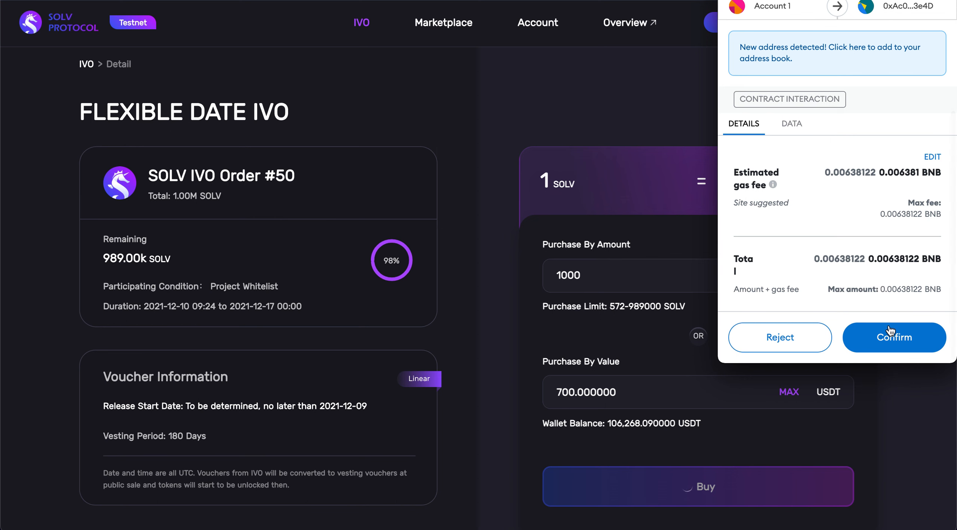
pyautogui.click(894, 337)
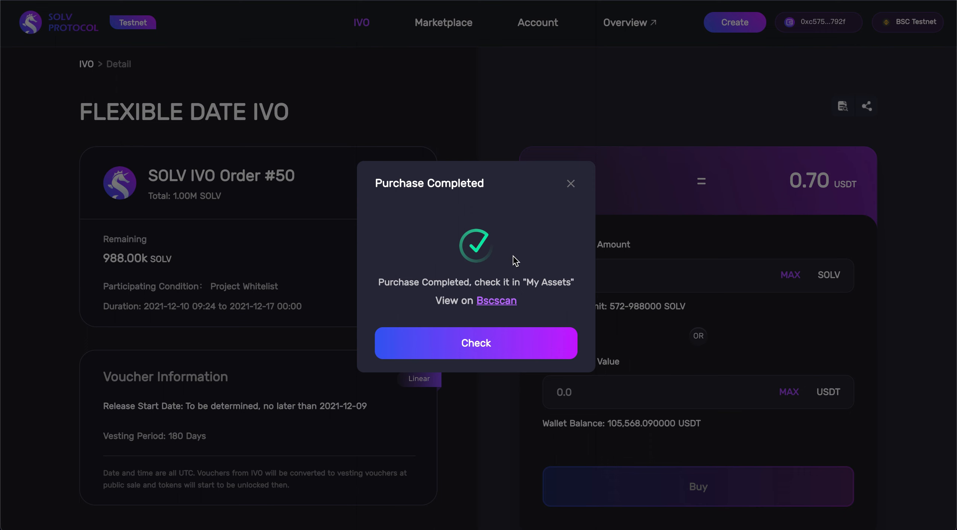
pyautogui.click(476, 342)
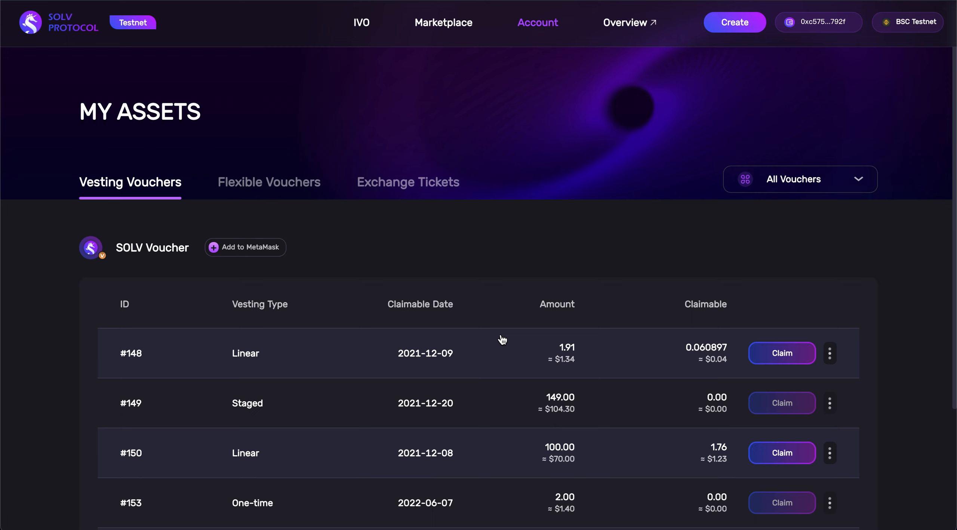
pyautogui.moveTo(156, 216)
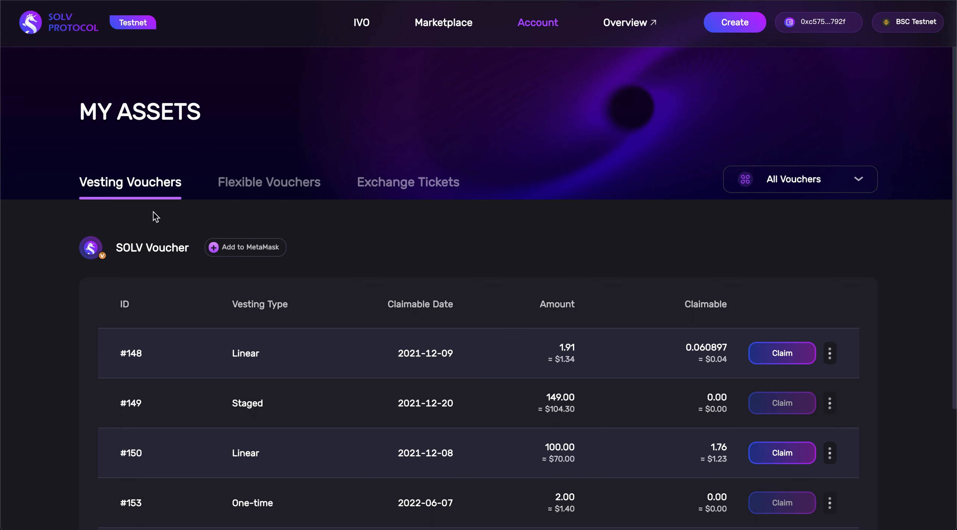
pyautogui.moveTo(443, 228)
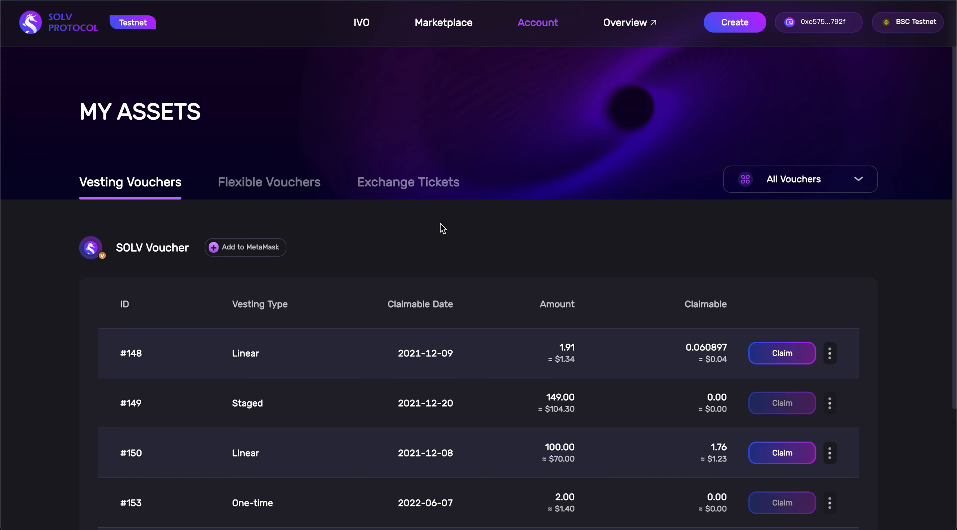
# Show Flexible Vouchers in My Assets, listing voucher #122 with 1.00k SOLV, linear release.
pyautogui.click(270, 182)
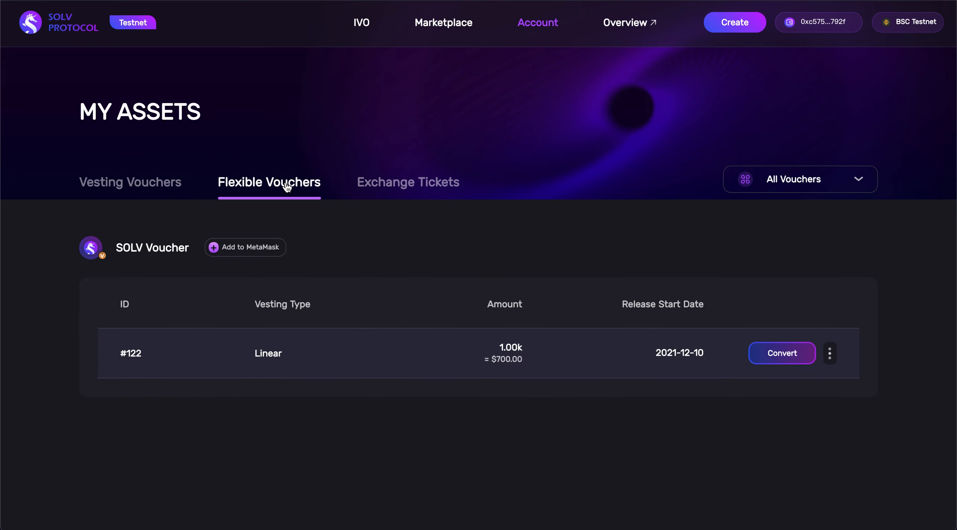
pyautogui.moveTo(87, 258)
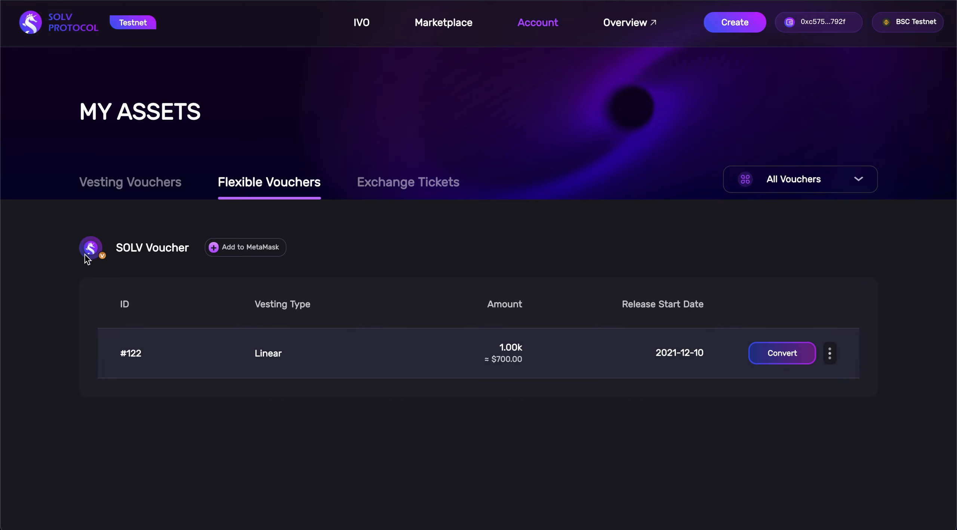
pyautogui.moveTo(164, 435)
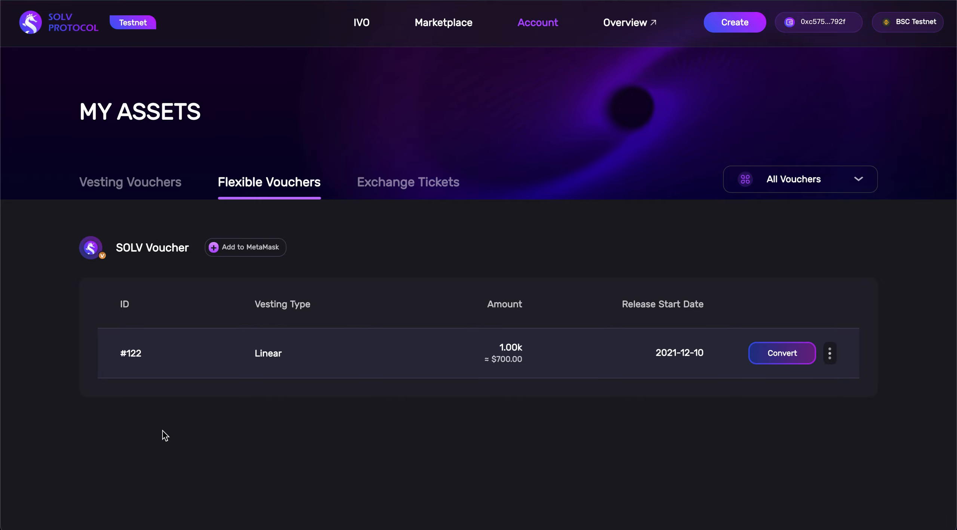
pyautogui.moveTo(567, 325)
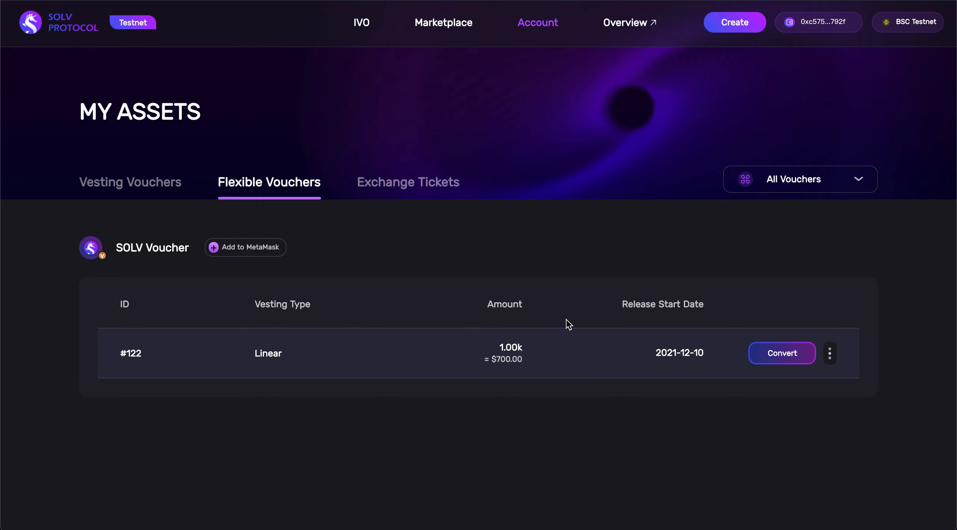